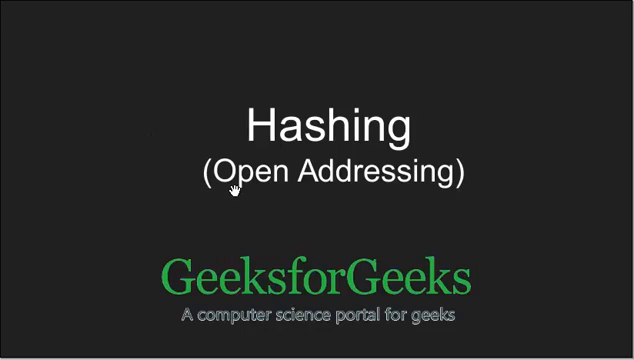
pyautogui.moveTo(384, 194)
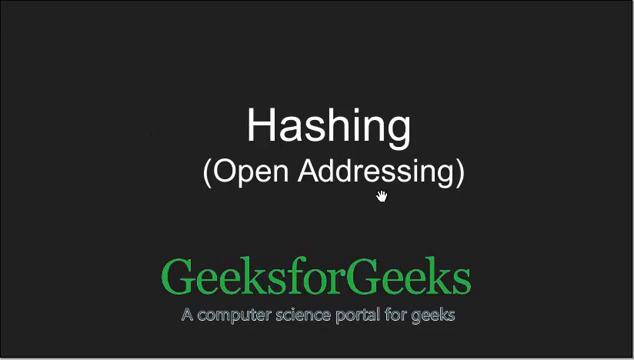
pyautogui.moveTo(473, 226)
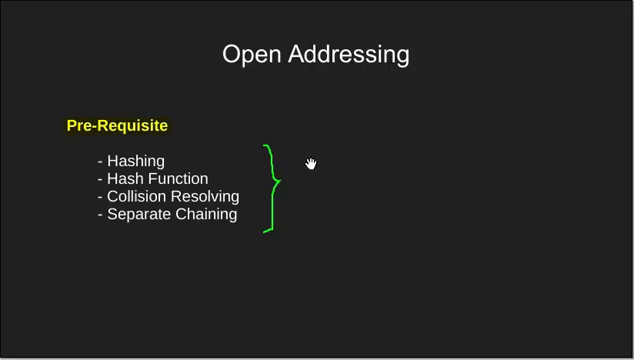
pyautogui.moveTo(312, 221)
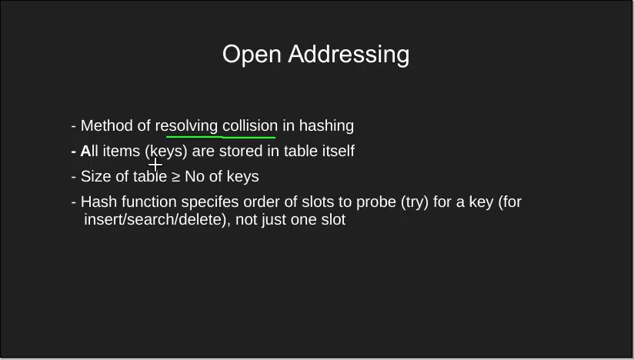
# Step: Underline "stored in table itself" on the Open Addressing slide in green
pyautogui.moveTo(205, 158); pyautogui.dragTo(283, 156)
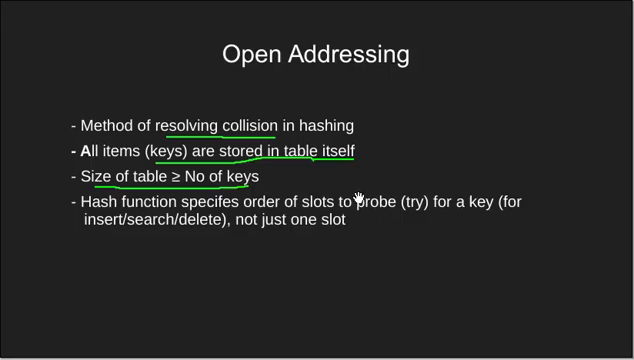
pyautogui.moveTo(371, 251)
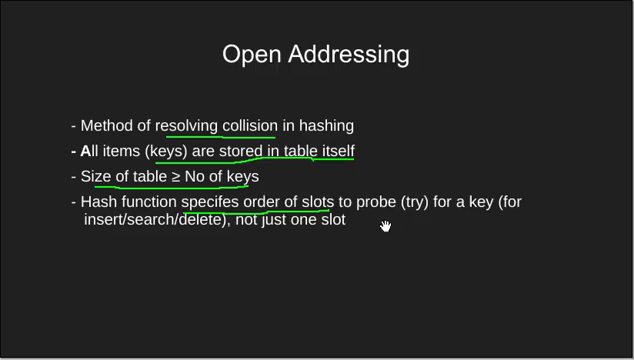
pyautogui.moveTo(287, 243)
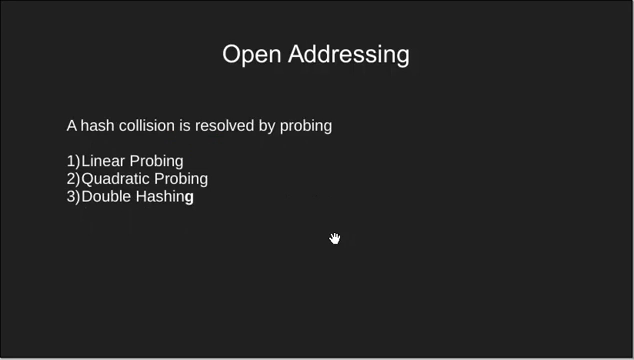
pyautogui.moveTo(336, 239)
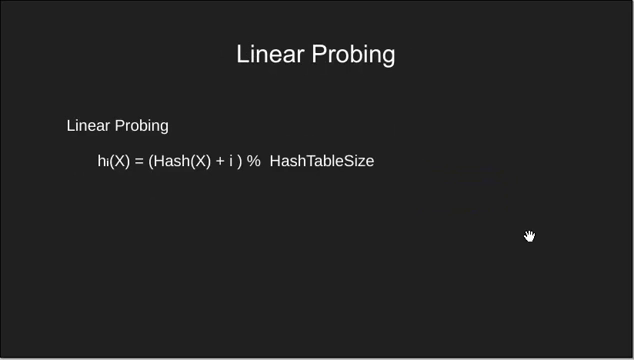
pyautogui.moveTo(57, 120)
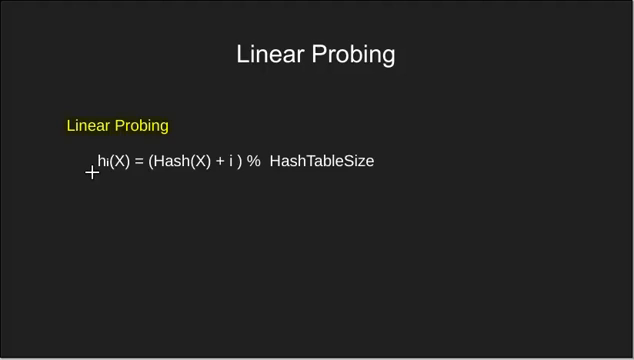
# Step: Underline the linear probing formula and the h2 retry condition in green
pyautogui.moveTo(90, 175); pyautogui.dragTo(172, 180)
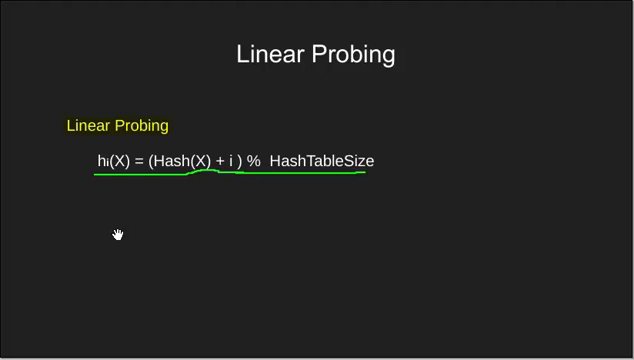
pyautogui.moveTo(432, 192)
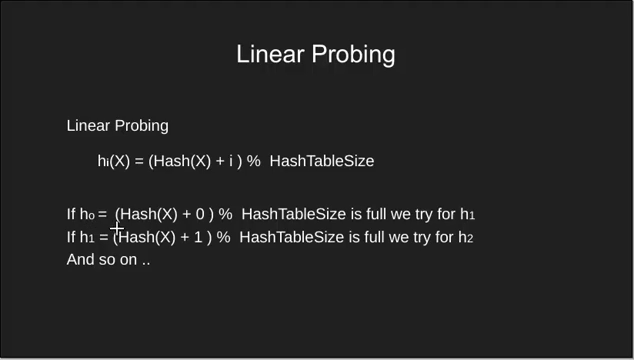
pyautogui.moveTo(345, 223)
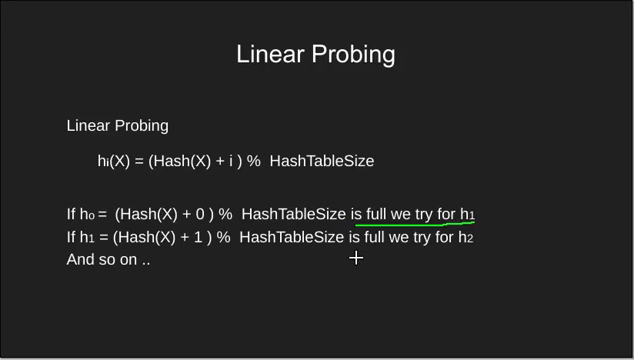
pyautogui.moveTo(356, 258); pyautogui.dragTo(470, 256)
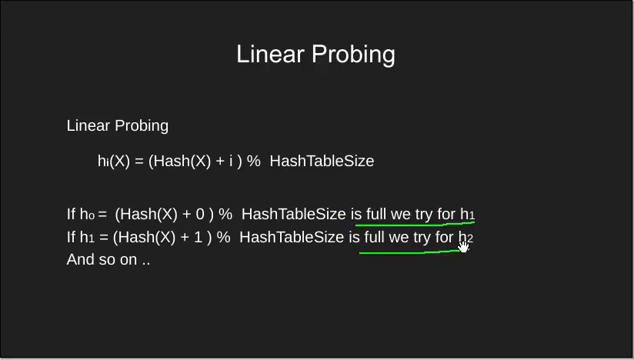
pyautogui.moveTo(117, 290)
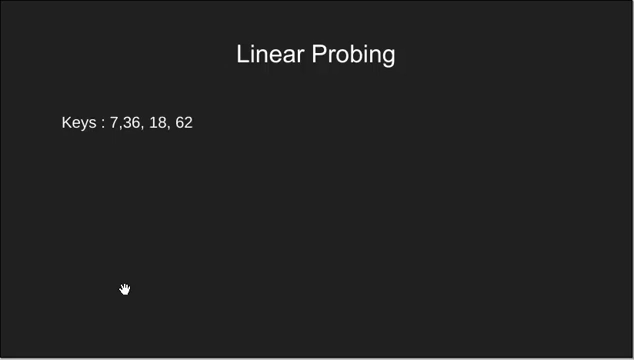
pyautogui.moveTo(194, 126)
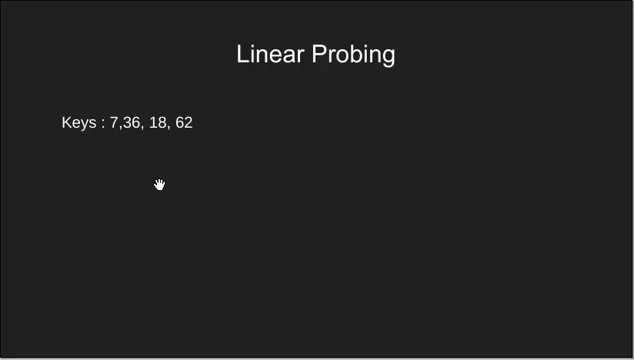
pyautogui.moveTo(157, 185)
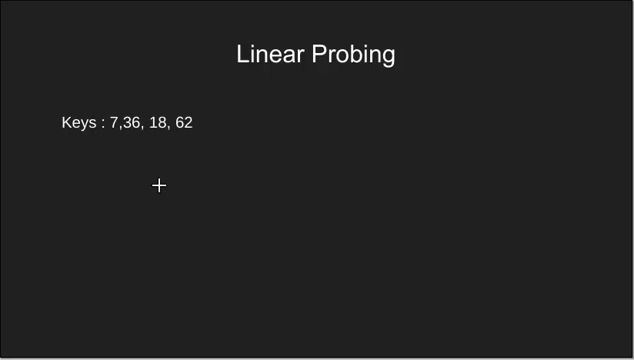
pyautogui.moveTo(305, 261)
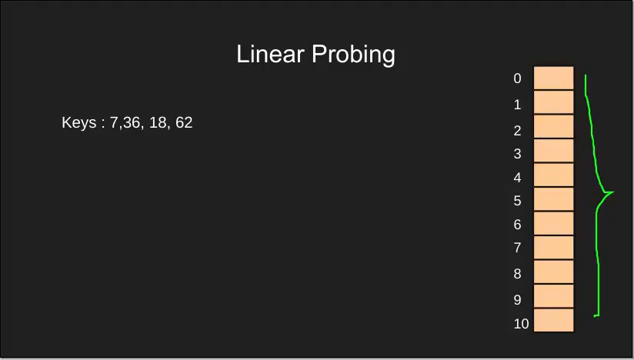
pyautogui.moveTo(114, 158)
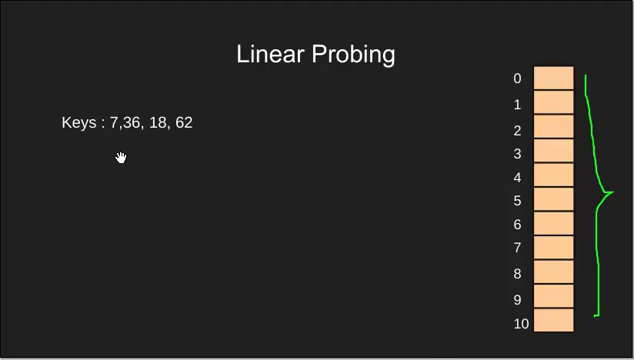
pyautogui.moveTo(112, 146)
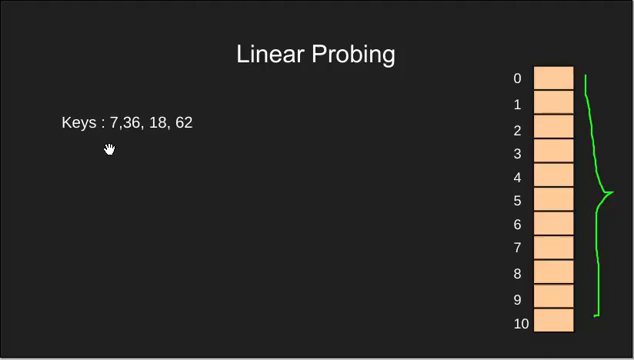
pyautogui.moveTo(205, 150)
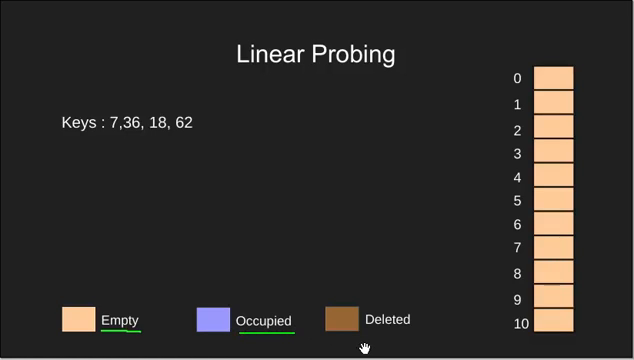
pyautogui.moveTo(366, 336)
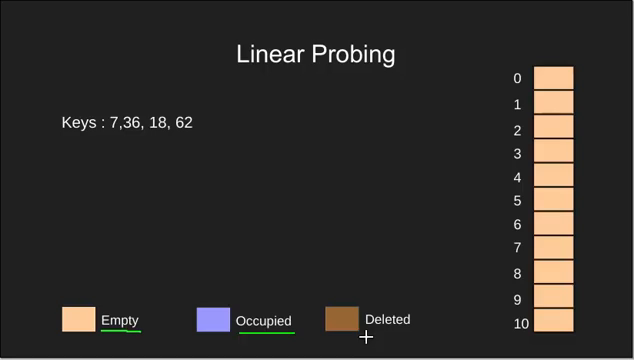
pyautogui.moveTo(437, 338)
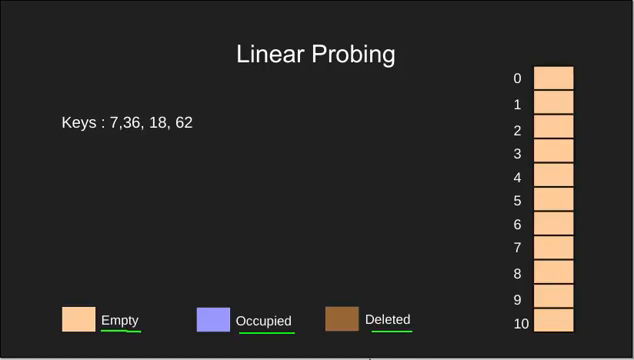
pyautogui.moveTo(486, 318)
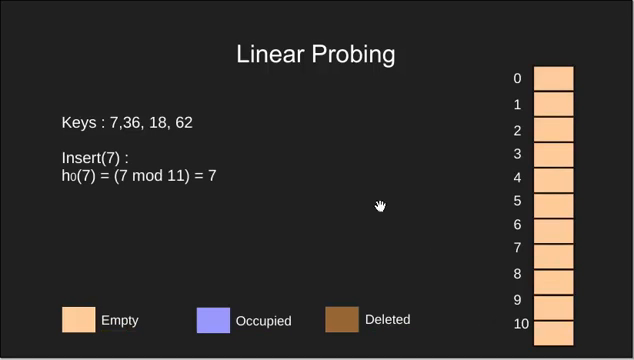
pyautogui.moveTo(117, 158)
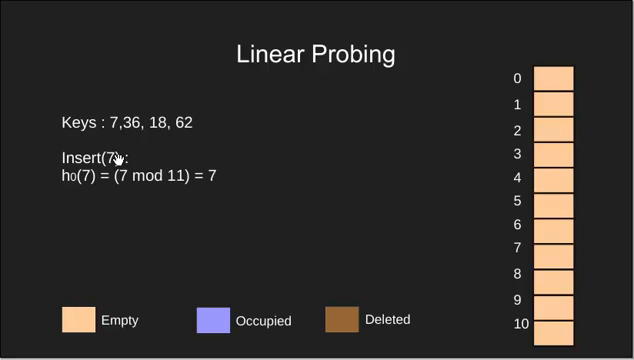
pyautogui.moveTo(249, 202)
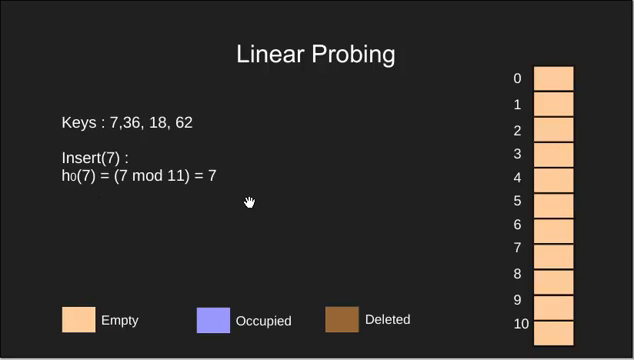
pyautogui.moveTo(211, 190)
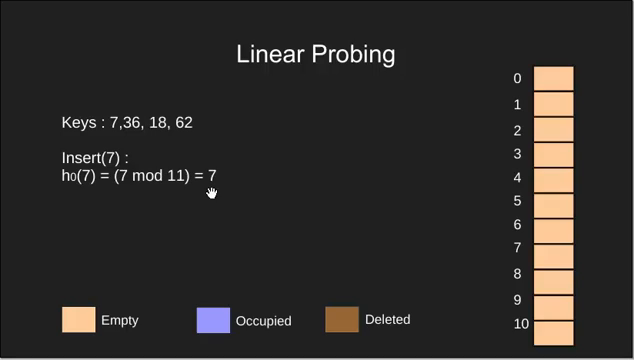
pyautogui.moveTo(497, 240)
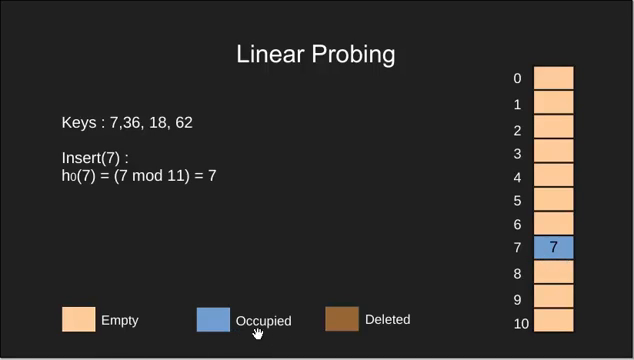
pyautogui.moveTo(556, 256)
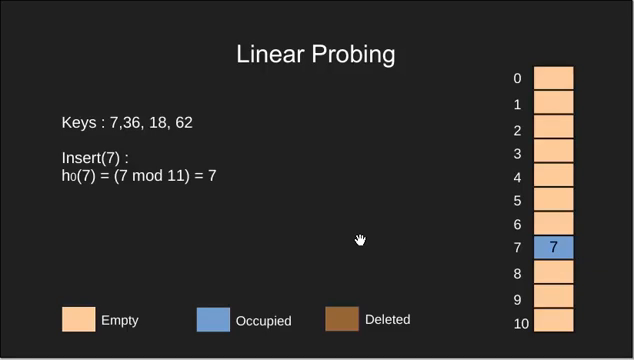
pyautogui.moveTo(124, 130)
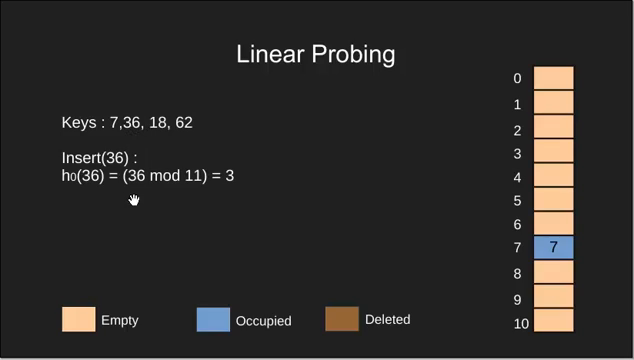
pyautogui.moveTo(234, 197)
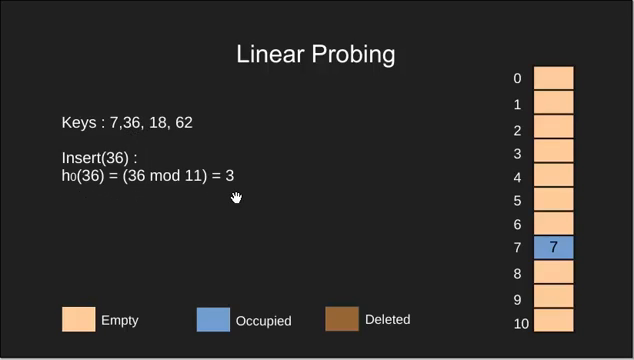
pyautogui.moveTo(502, 160)
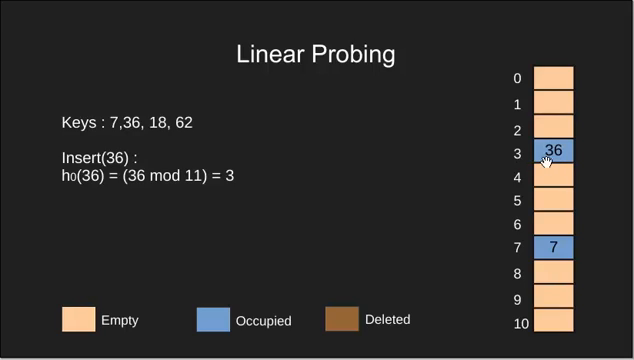
pyautogui.moveTo(135, 157)
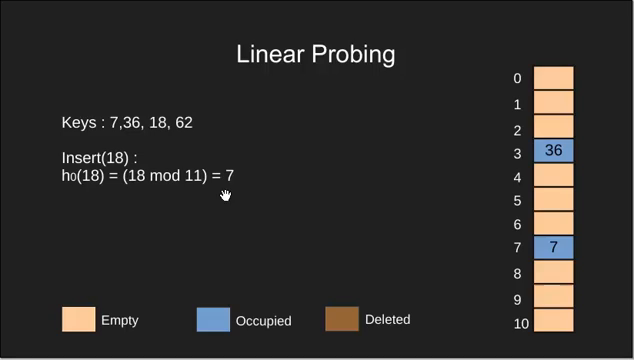
pyautogui.moveTo(525, 257)
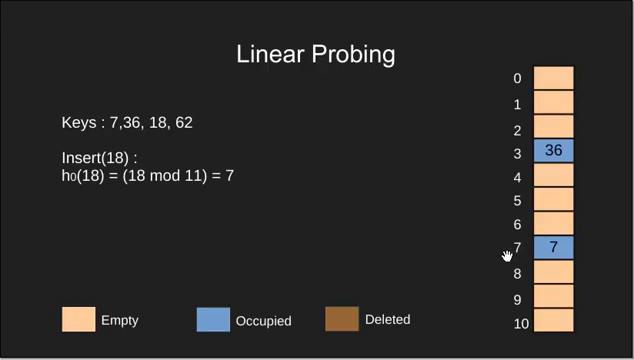
pyautogui.moveTo(379, 170)
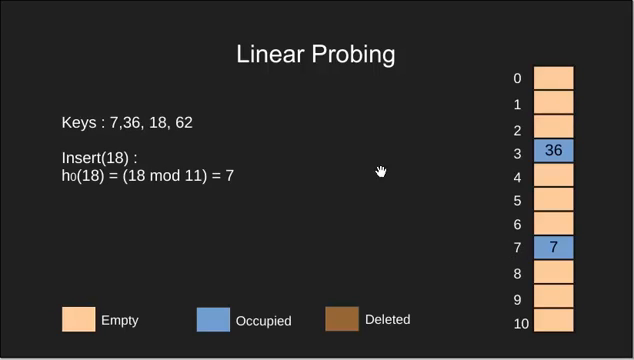
pyautogui.moveTo(257, 190)
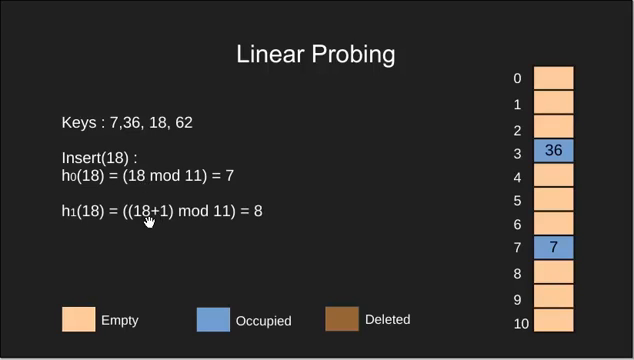
pyautogui.moveTo(267, 224)
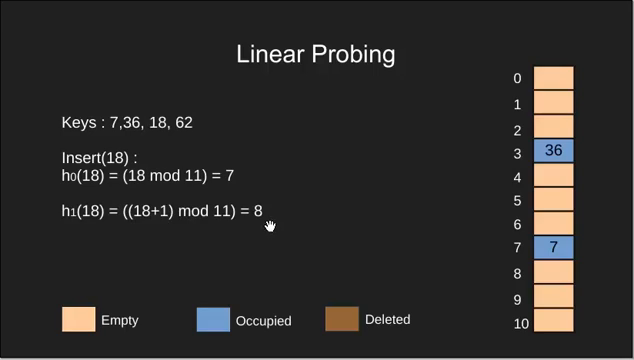
pyautogui.moveTo(505, 277)
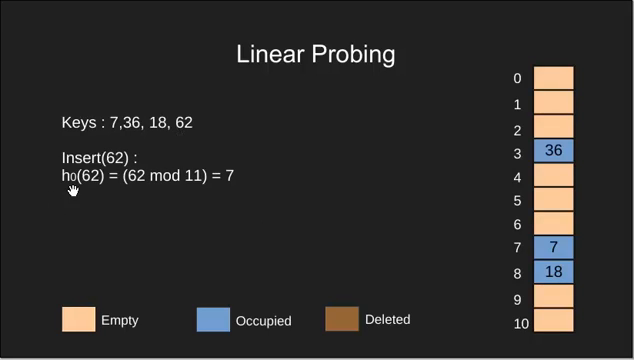
pyautogui.moveTo(512, 244)
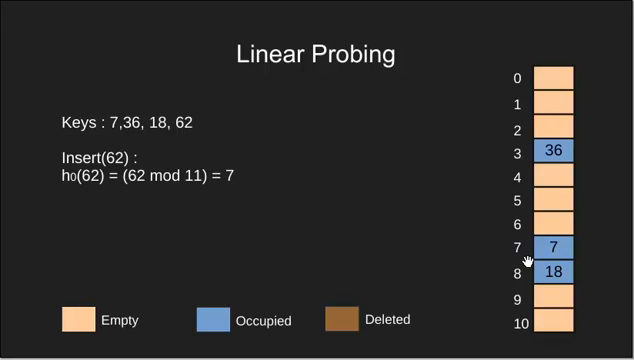
pyautogui.moveTo(393, 234)
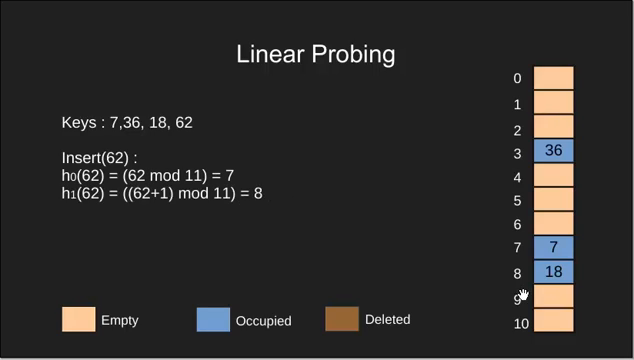
pyautogui.moveTo(272, 203)
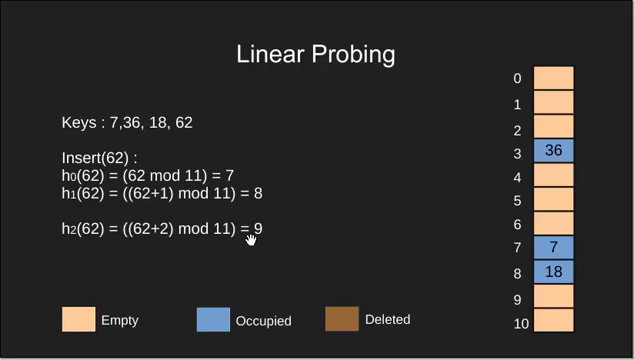
pyautogui.moveTo(500, 305)
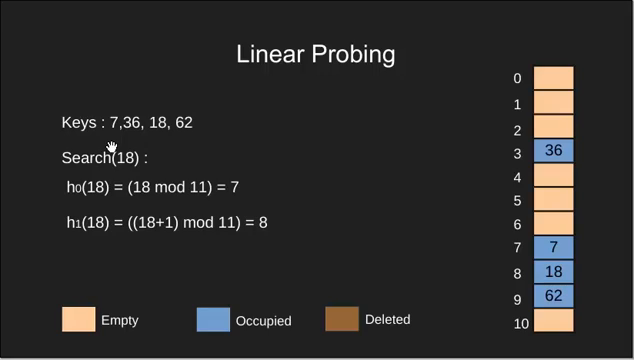
pyautogui.moveTo(96, 192)
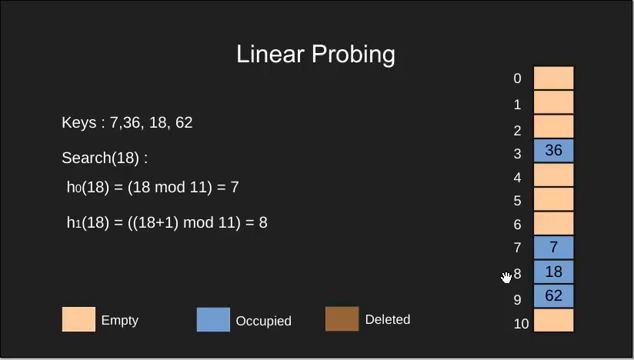
pyautogui.moveTo(507, 273)
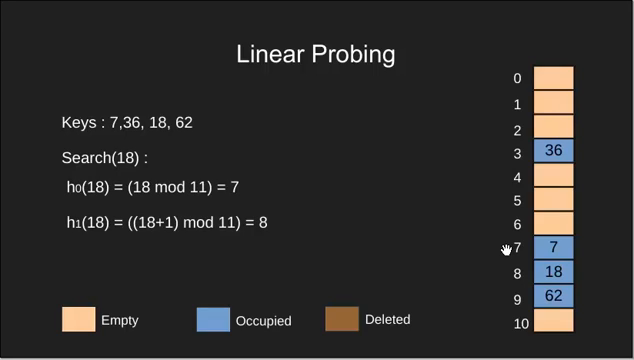
pyautogui.moveTo(254, 185)
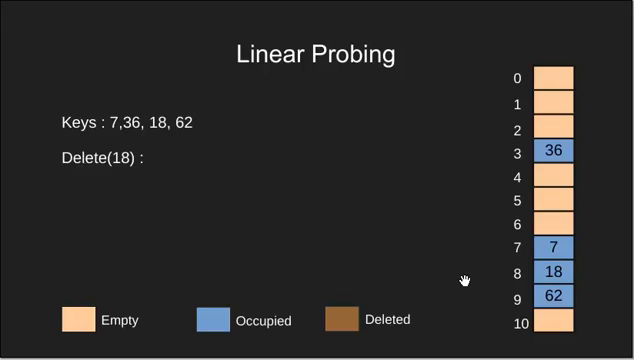
# Step: Underline the Delete(18) heading in green
pyautogui.moveTo(58, 174); pyautogui.dragTo(125, 174)
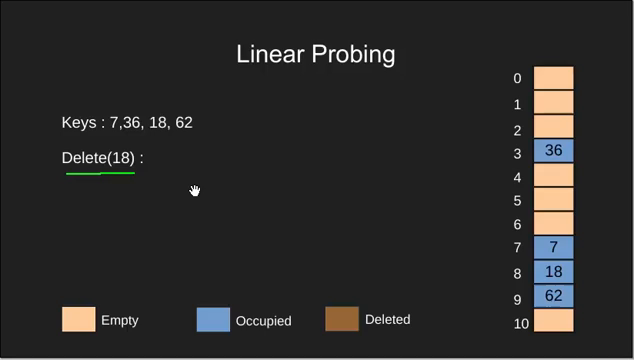
pyautogui.moveTo(490, 240)
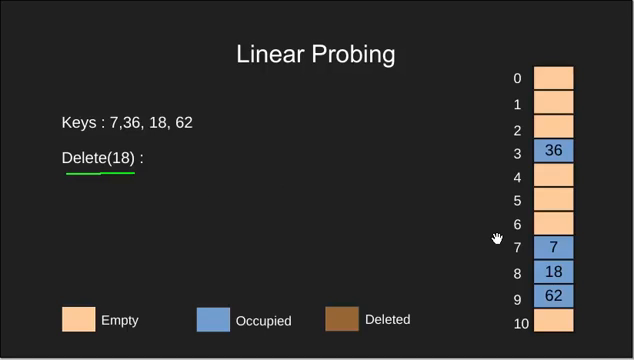
pyautogui.moveTo(497, 243)
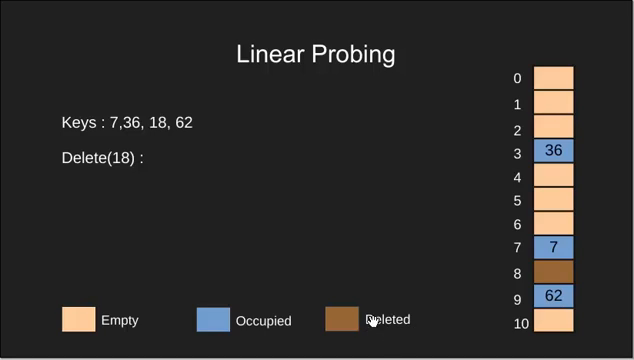
pyautogui.moveTo(470, 270)
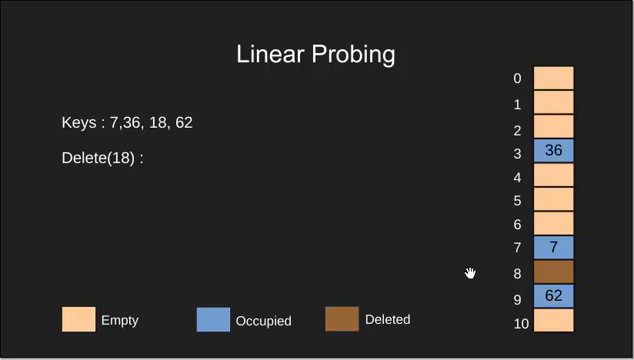
pyautogui.moveTo(517, 270)
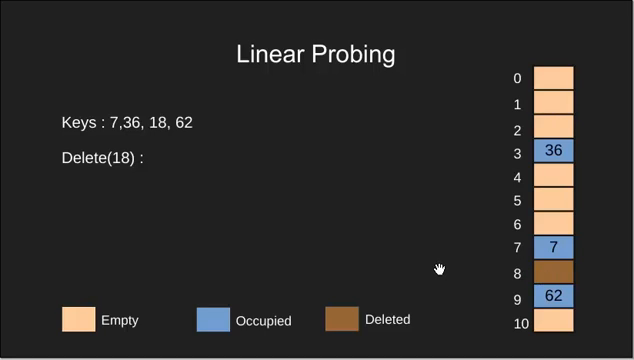
pyautogui.moveTo(499, 304)
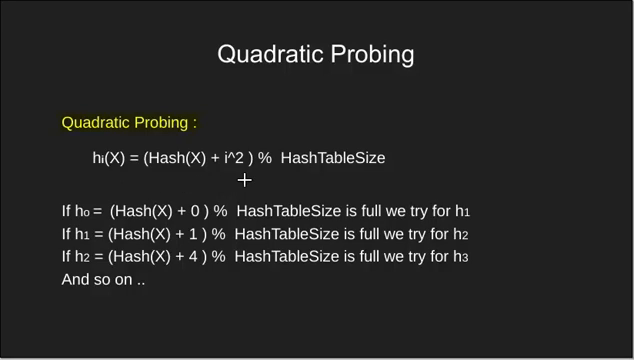
pyautogui.moveTo(227, 170)
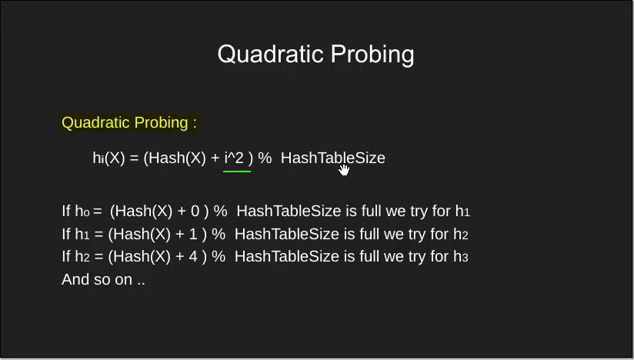
pyautogui.moveTo(197, 256)
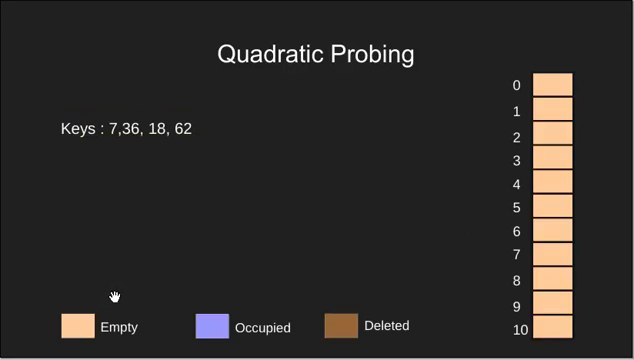
pyautogui.moveTo(205, 147)
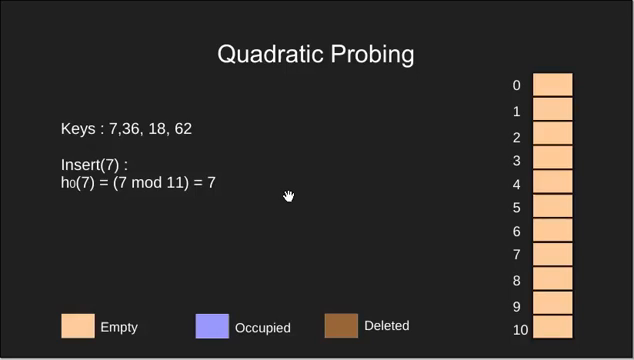
pyautogui.moveTo(322, 211)
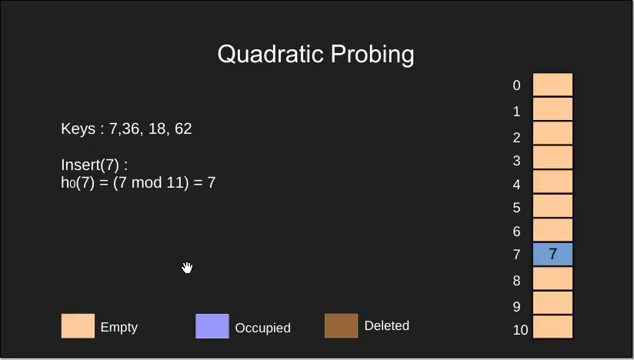
pyautogui.moveTo(131, 133)
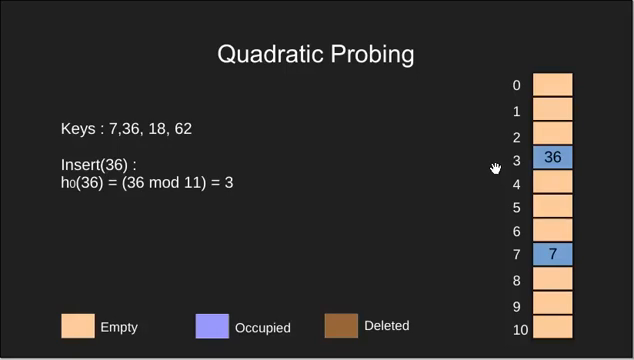
pyautogui.moveTo(152, 140)
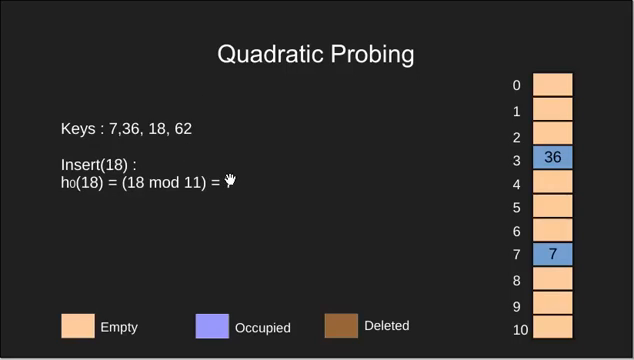
# Step: Enter 7 while stepping through the Quadratic Probing insertion example
pyautogui.write('7')
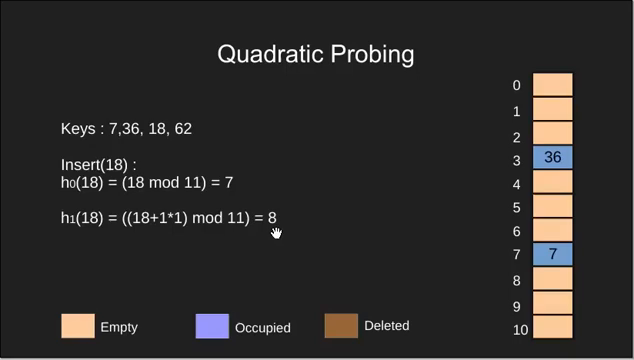
pyautogui.moveTo(470, 258)
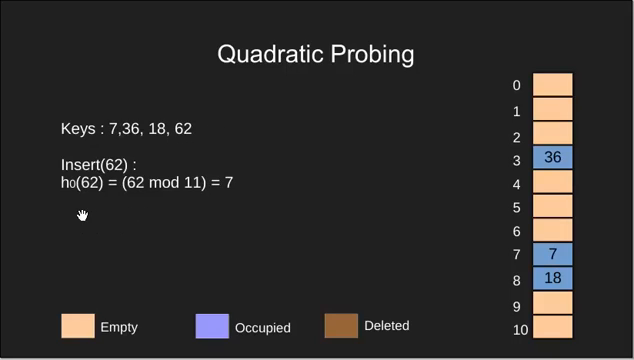
pyautogui.moveTo(178, 201)
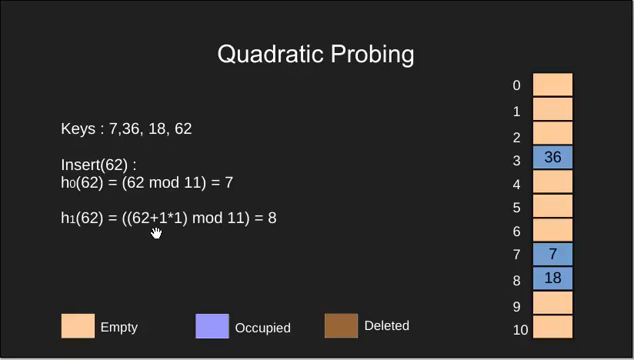
pyautogui.moveTo(505, 284)
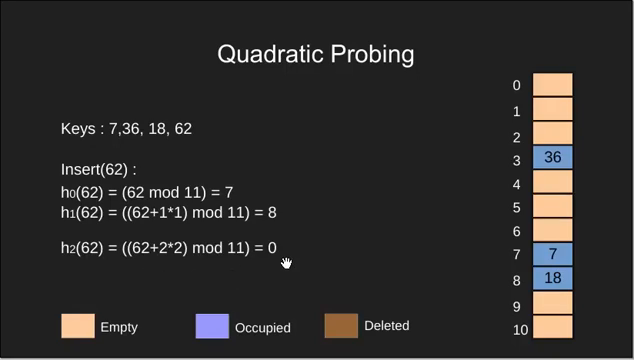
pyautogui.moveTo(500, 86)
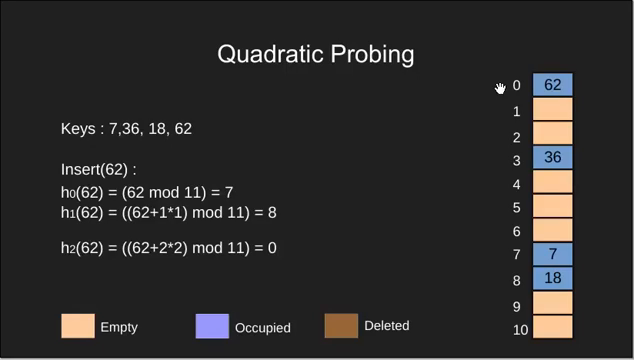
pyautogui.moveTo(316, 203)
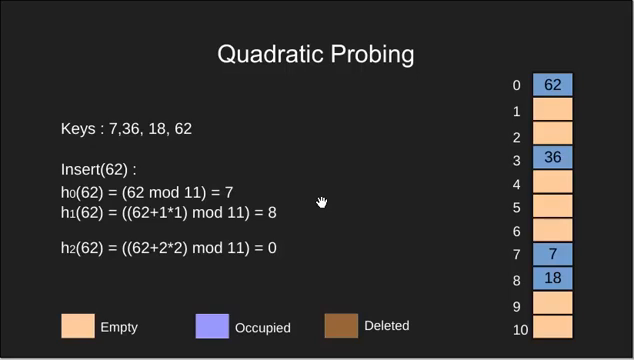
# Step: Go to the Double Hashing slide and underline part of its definition
pyautogui.press('right')
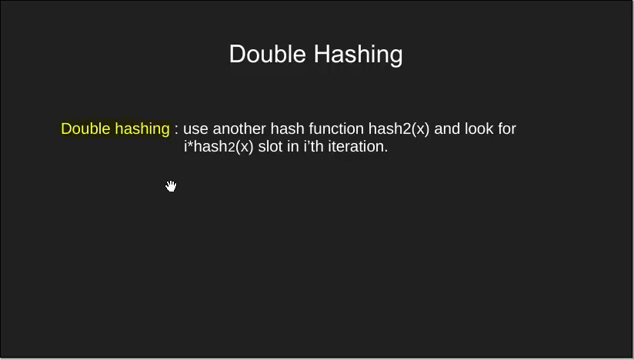
pyautogui.moveTo(222, 134)
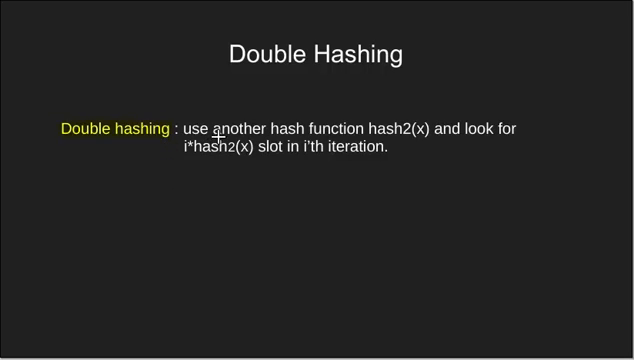
pyautogui.moveTo(210, 131); pyautogui.dragTo(360, 131)
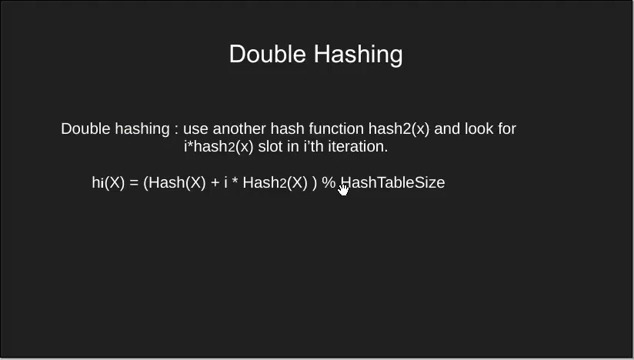
pyautogui.moveTo(218, 201)
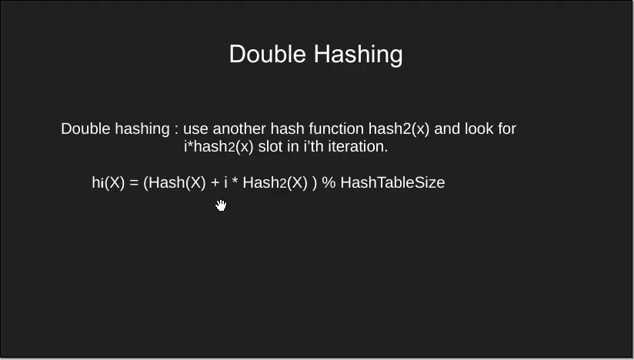
pyautogui.moveTo(285, 197)
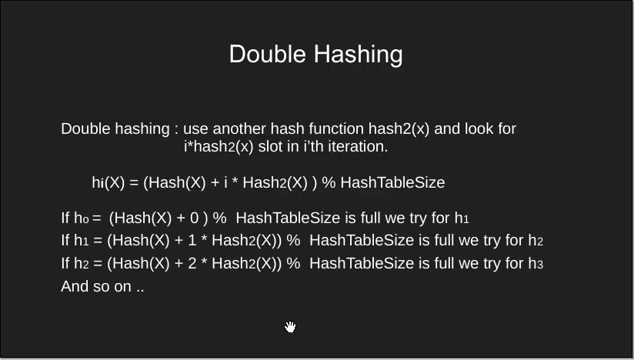
pyautogui.moveTo(291, 269)
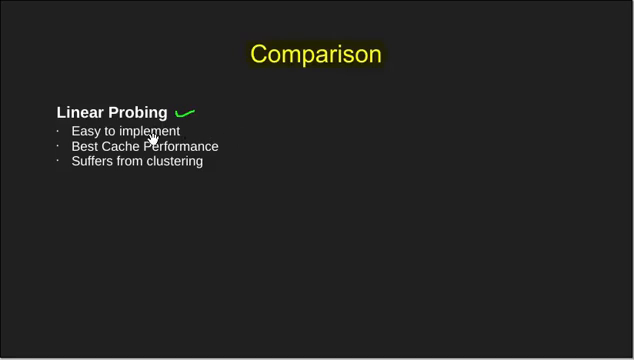
pyautogui.moveTo(147, 146)
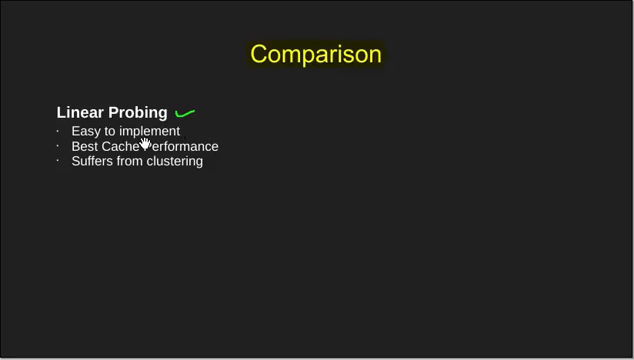
pyautogui.moveTo(222, 158)
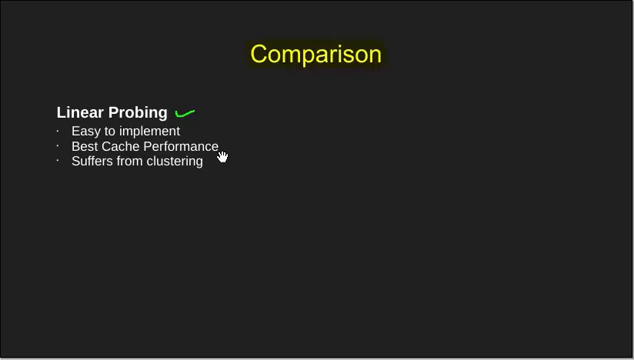
pyautogui.moveTo(108, 184)
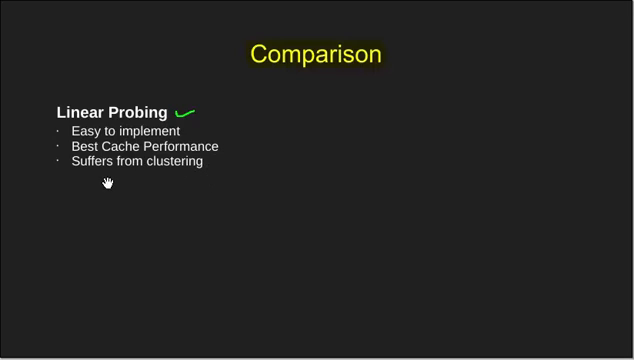
pyautogui.moveTo(192, 175)
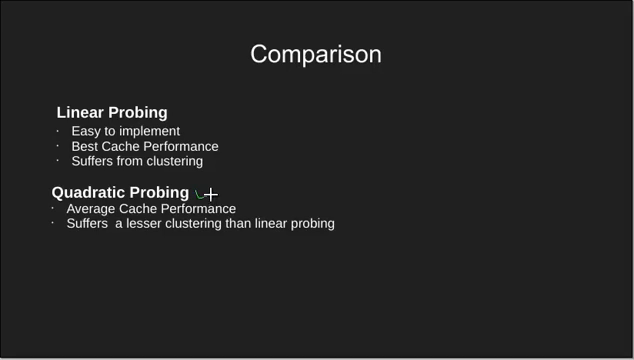
# Step: Draw a tick beside the Quadratic Probing heading on the Comparison slide
pyautogui.moveTo(198, 198); pyautogui.dragTo(215, 190)
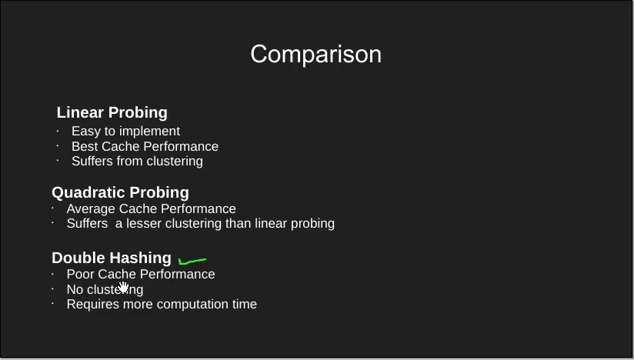
pyautogui.moveTo(95, 305)
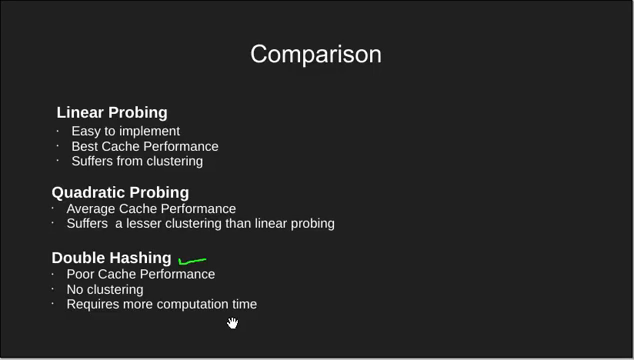
# Step: Show the Complexity slide and underline its title and the O(1/(1-α)) bound
pyautogui.press('right')
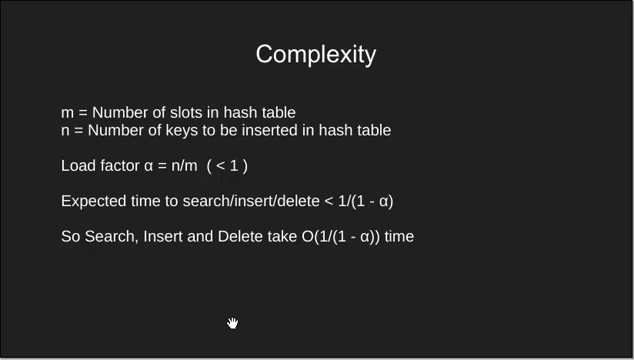
pyautogui.moveTo(256, 73)
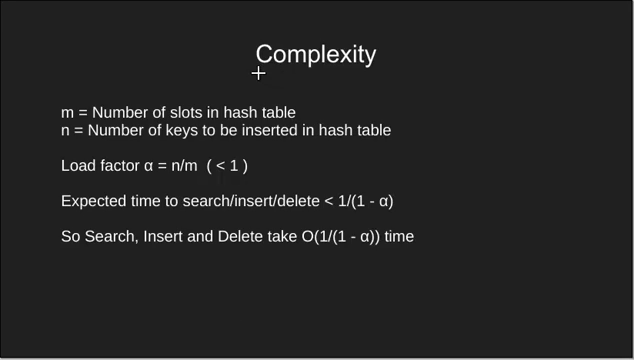
pyautogui.moveTo(255, 74); pyautogui.dragTo(372, 74)
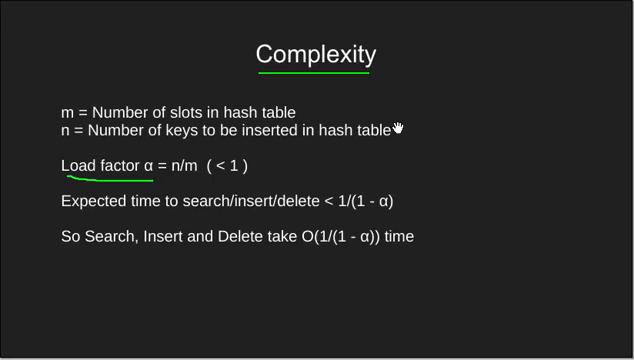
pyautogui.moveTo(157, 137)
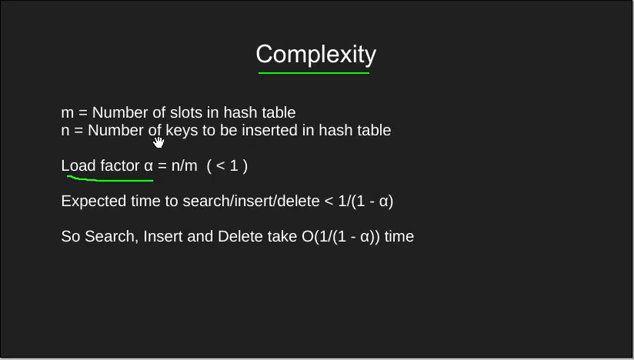
pyautogui.moveTo(218, 140)
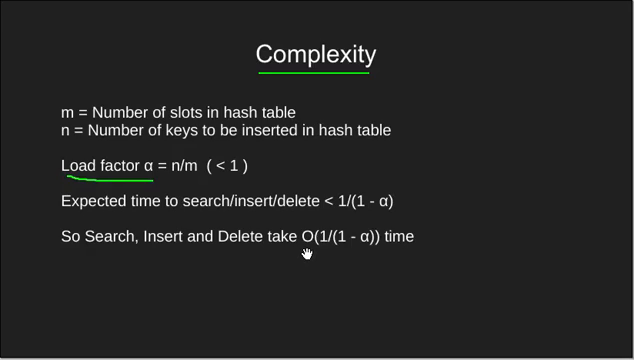
pyautogui.moveTo(305, 253); pyautogui.dragTo(368, 251)
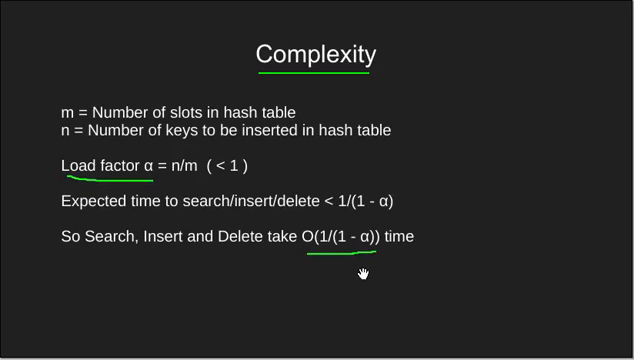